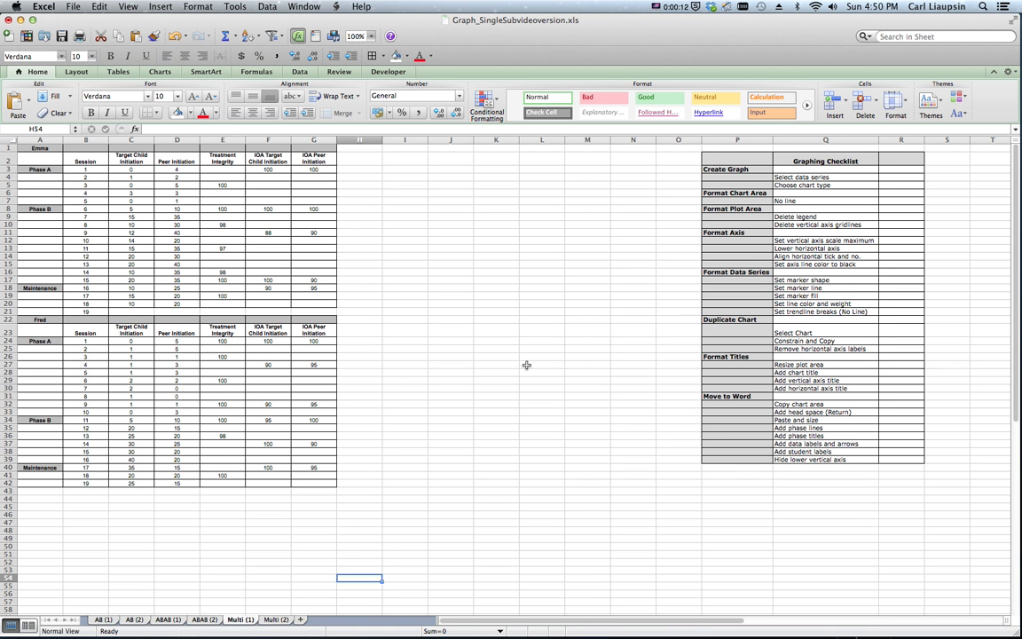
mouse_move(487, 381)
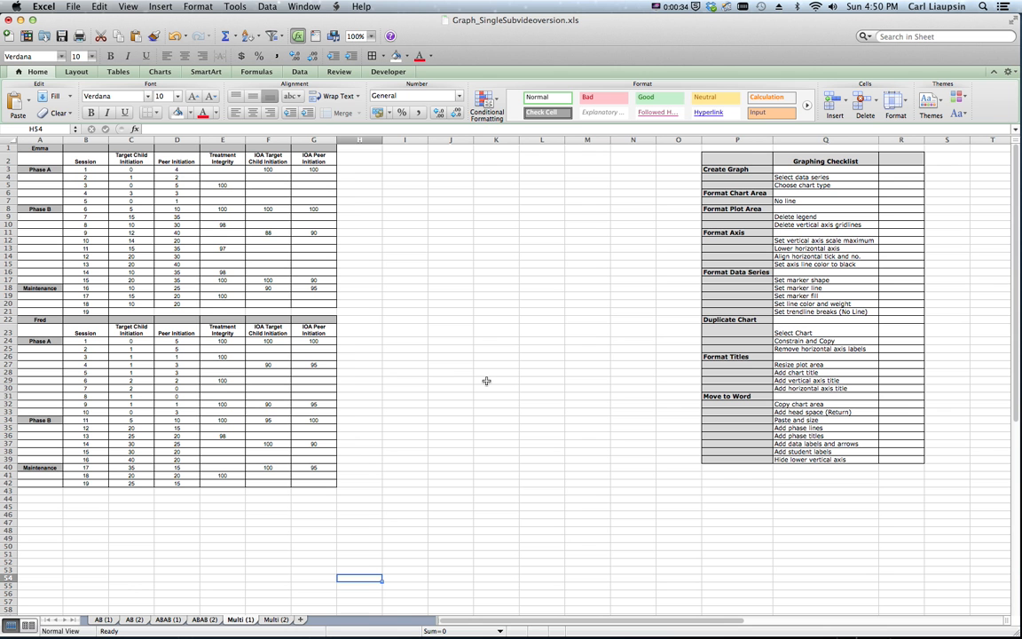
mouse_move(126, 592)
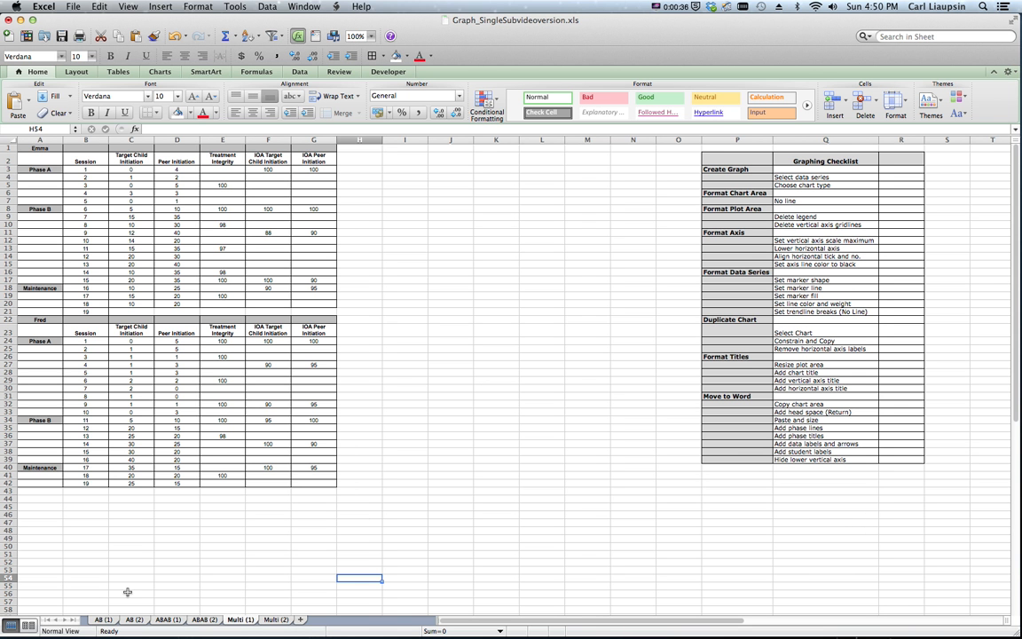
mouse_move(425, 241)
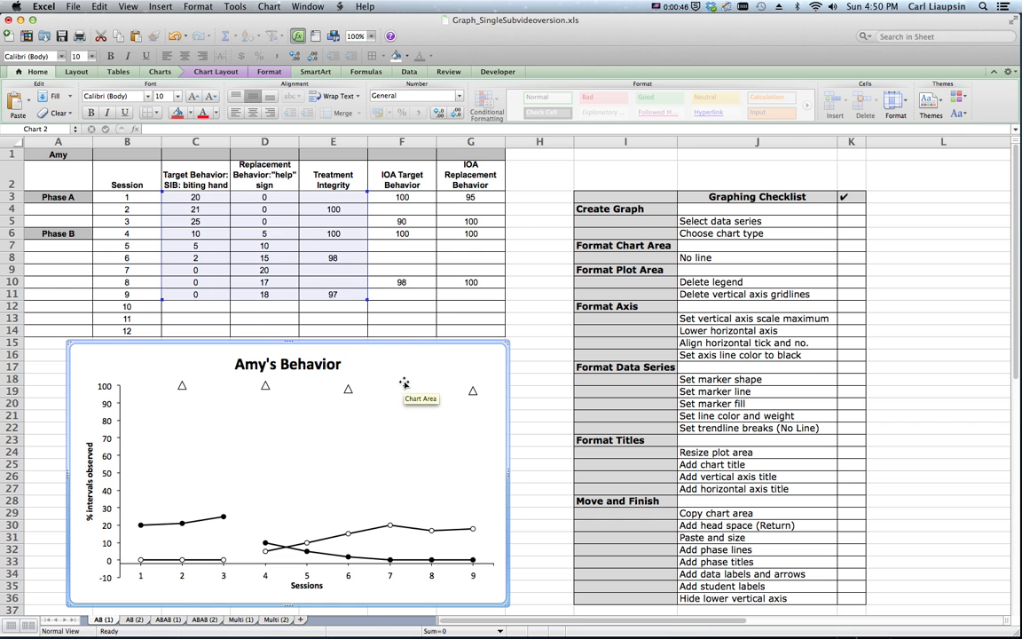
mouse_move(420, 356)
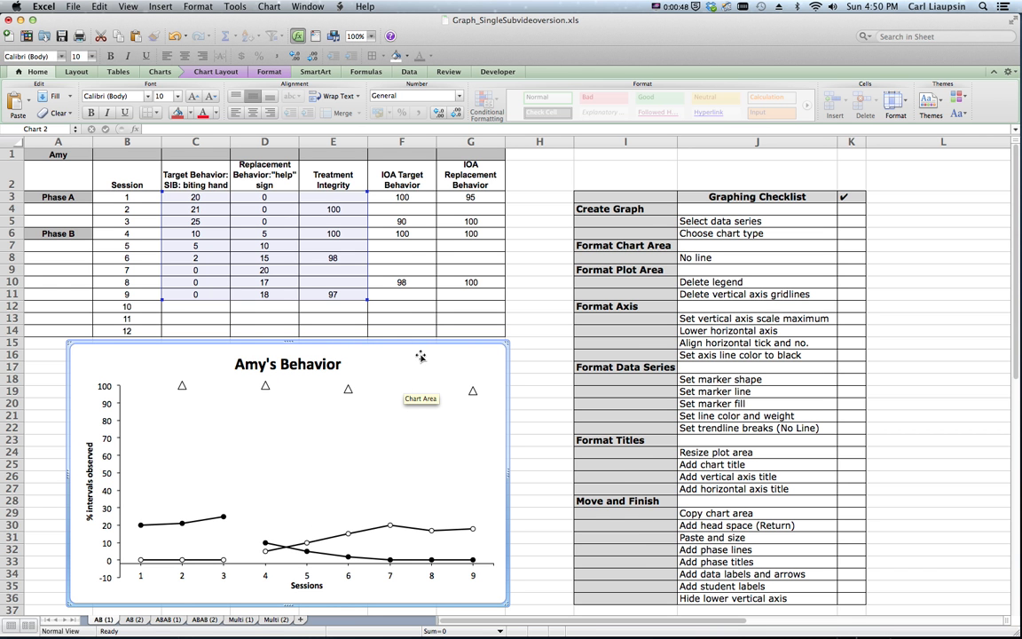
mouse_move(420, 356)
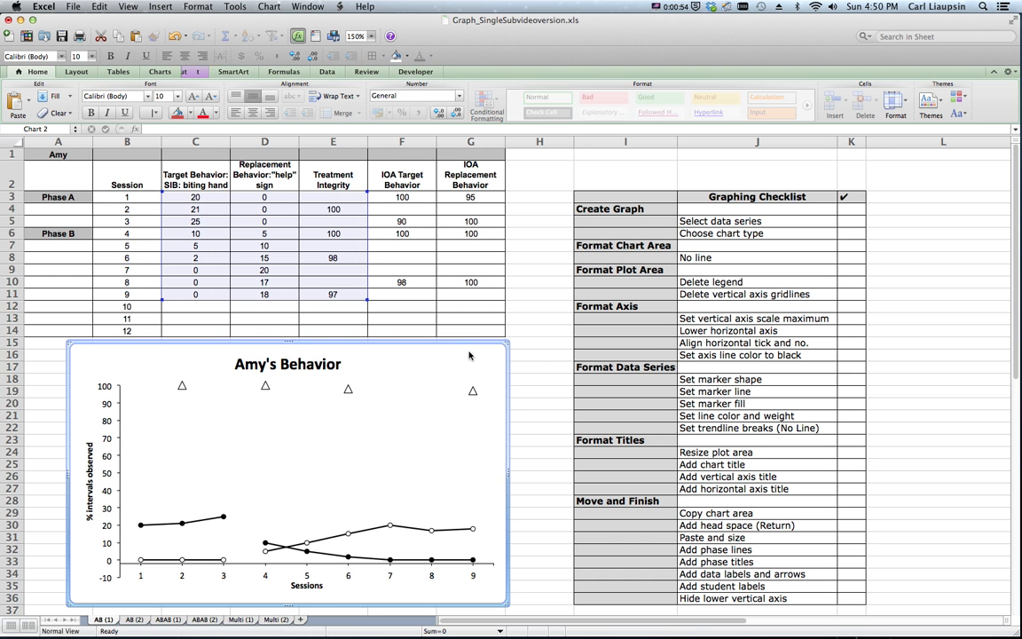
Copy Amy's Behavior chart from the AB (1) sheet and return to Multi (1).
click(470, 353)
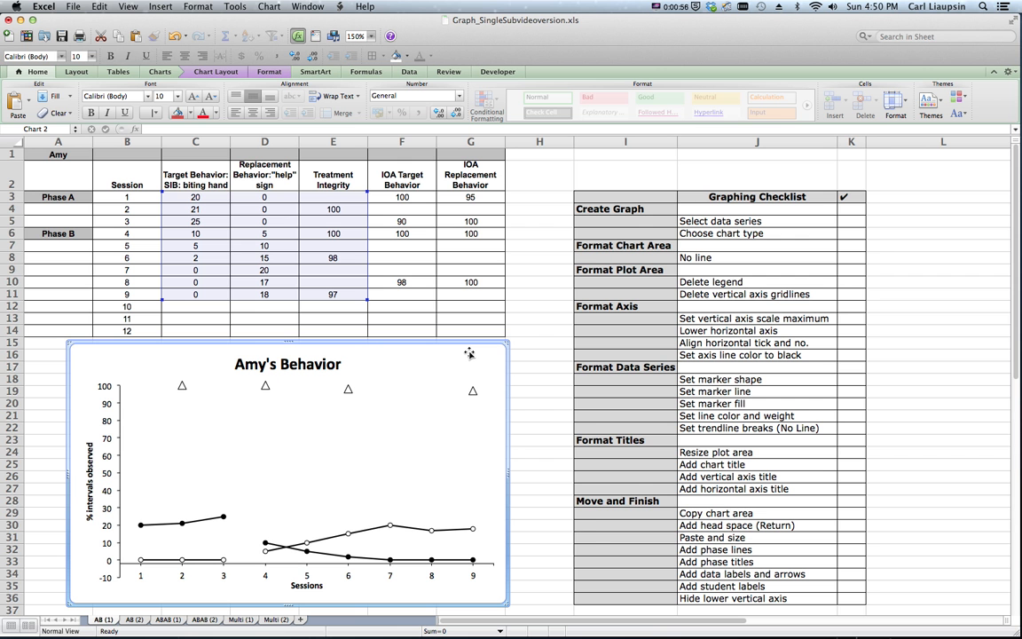
right_click(469, 353)
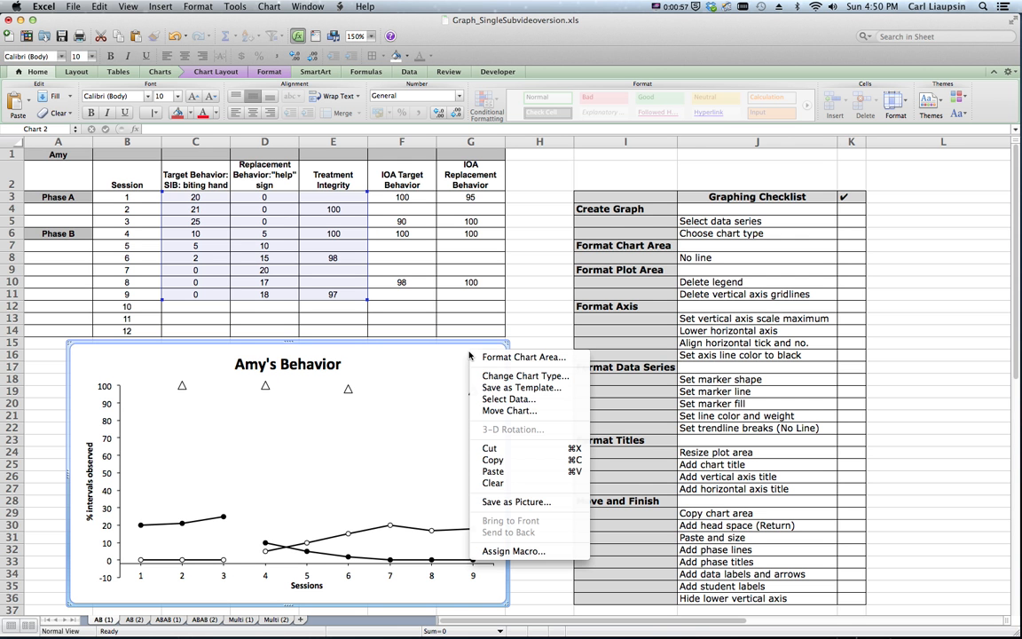
click(483, 460)
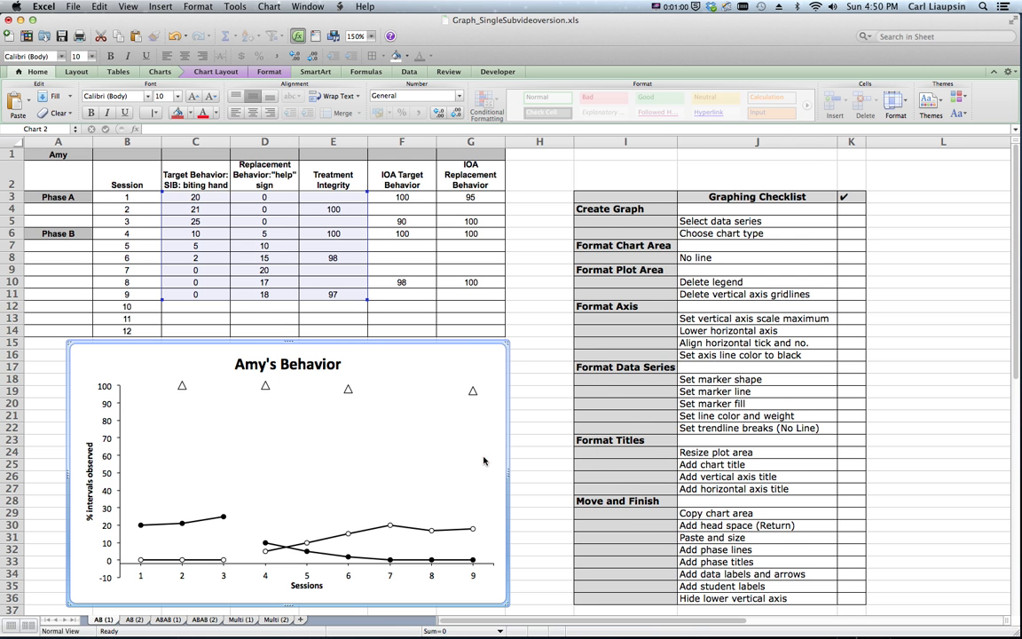
click(239, 619)
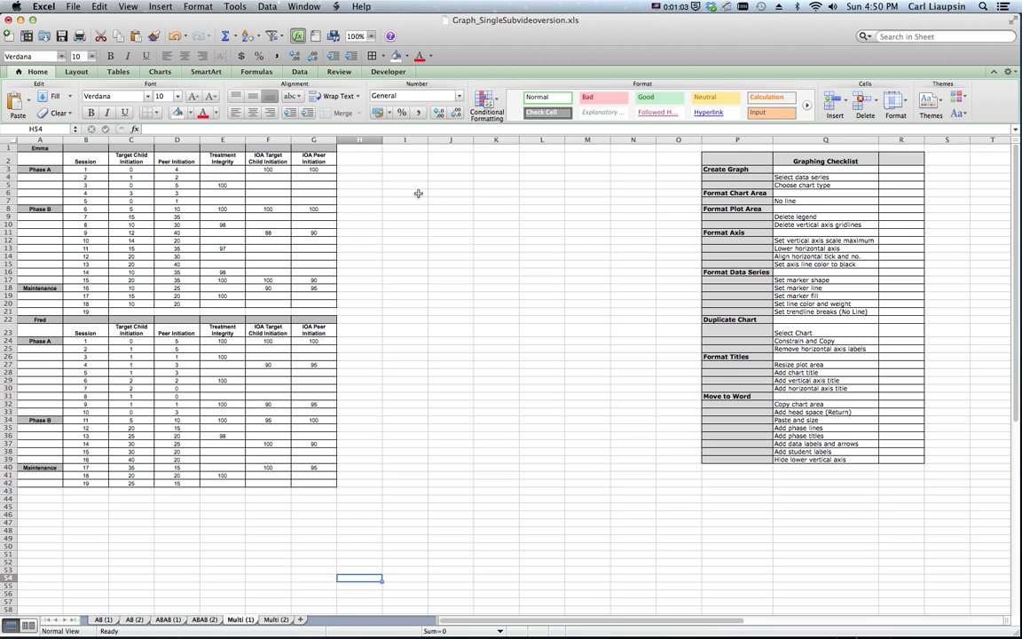
Paste Amy's Behavior chart at cell I6 on the Multi (1) sheet.
click(404, 192)
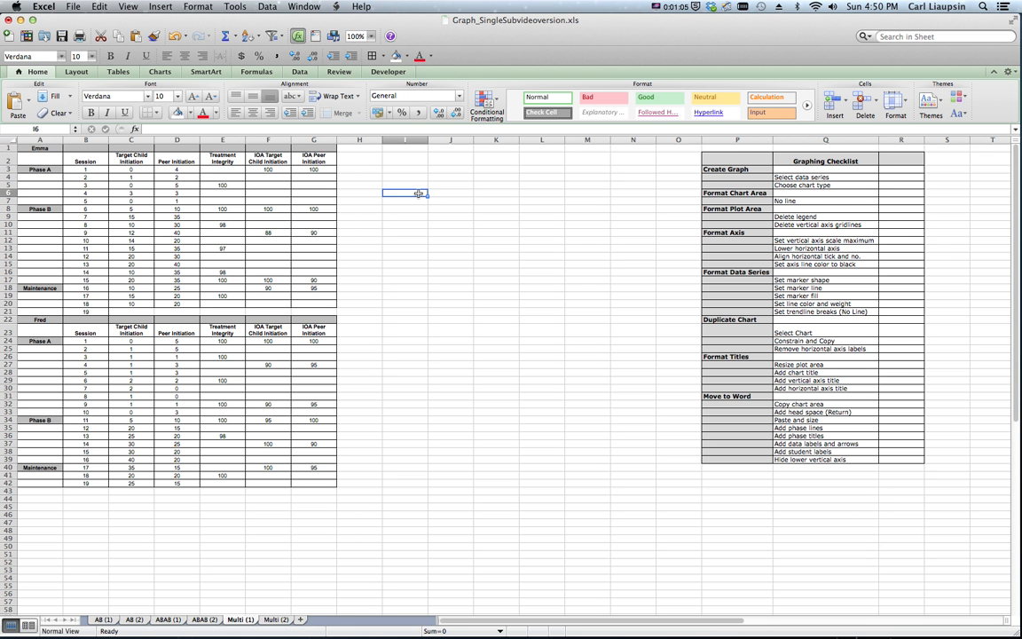
right_click(405, 193)
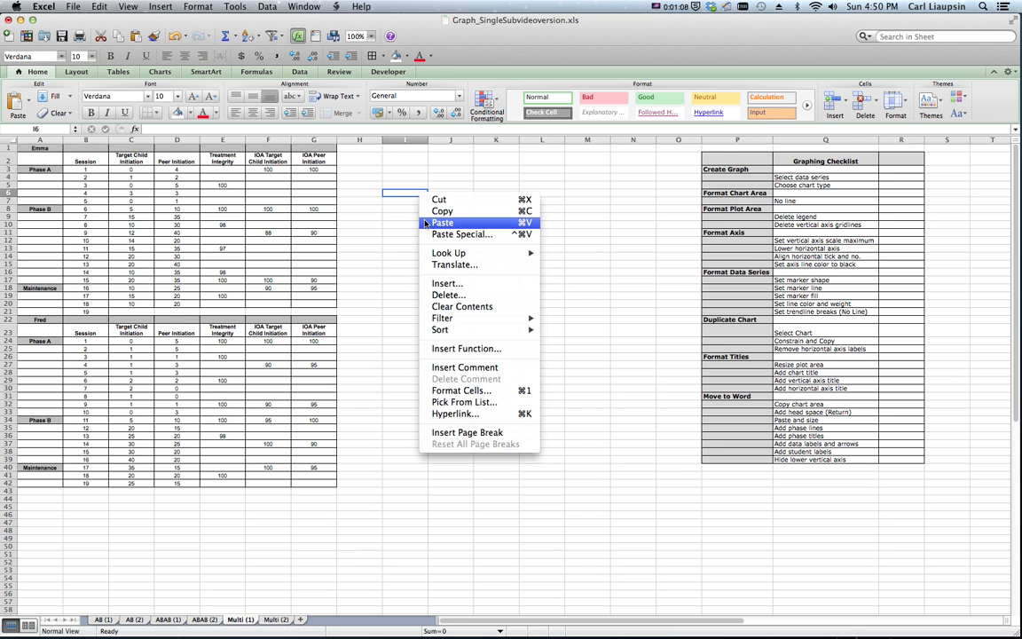
click(443, 223)
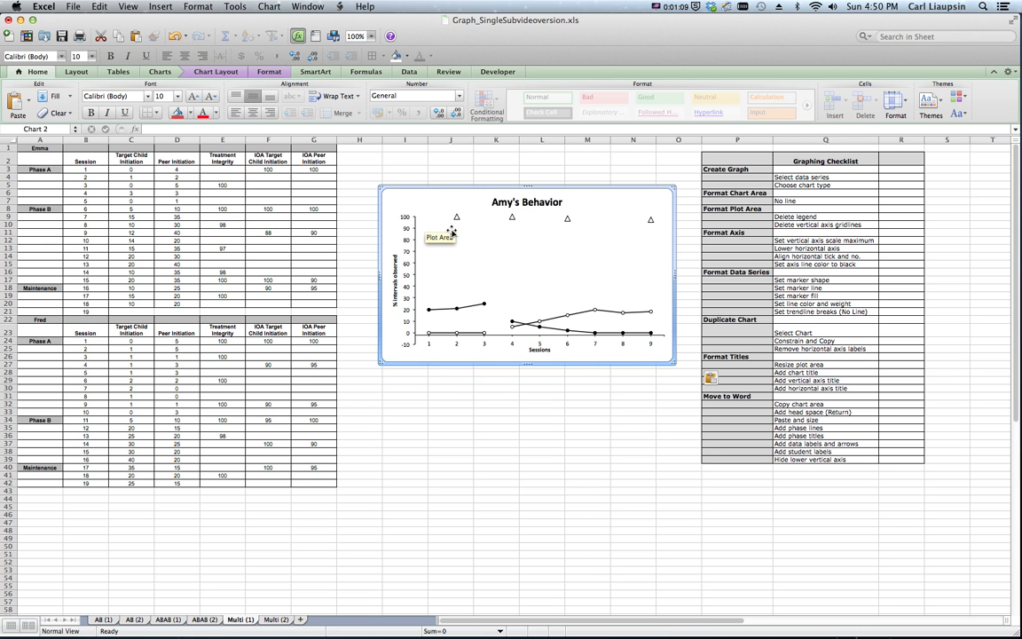
mouse_move(557, 246)
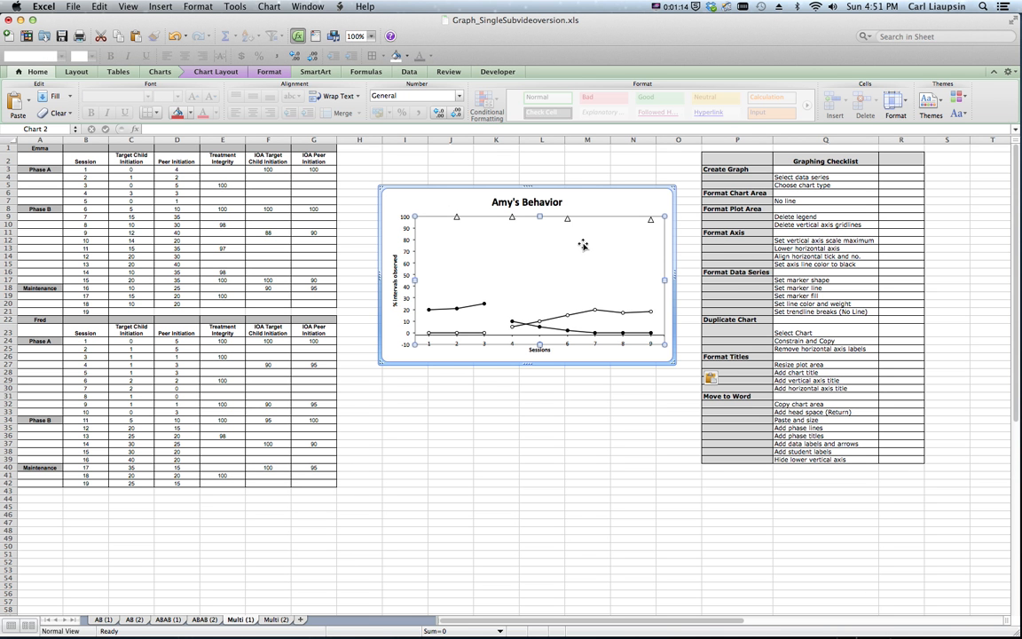
Set the chart's data range to Emma's data, C3:E21 on Multi (1).
right_click(582, 245)
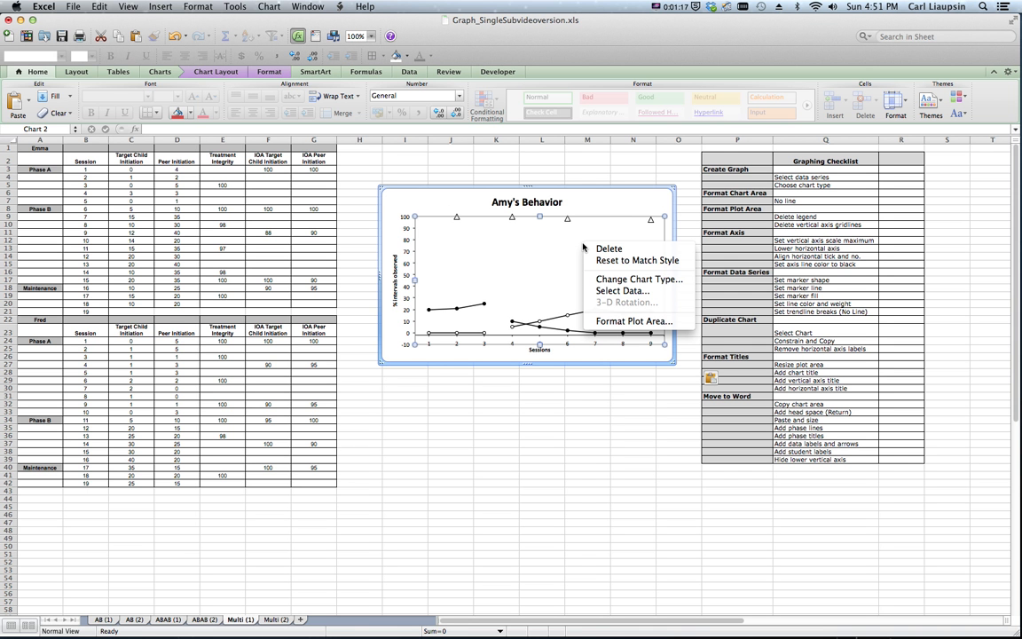
mouse_move(638, 279)
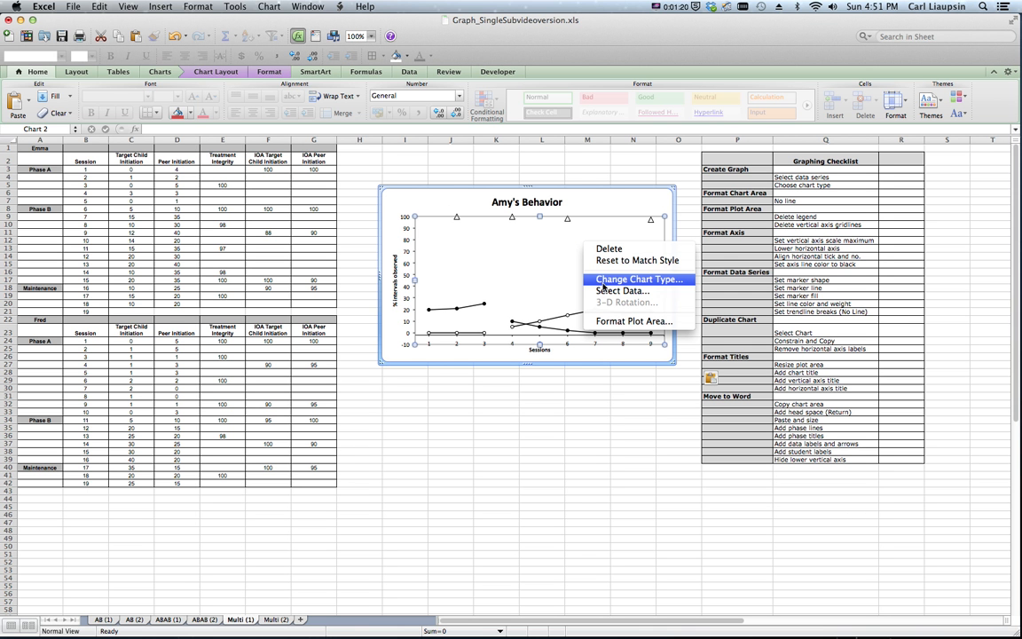
mouse_move(620, 290)
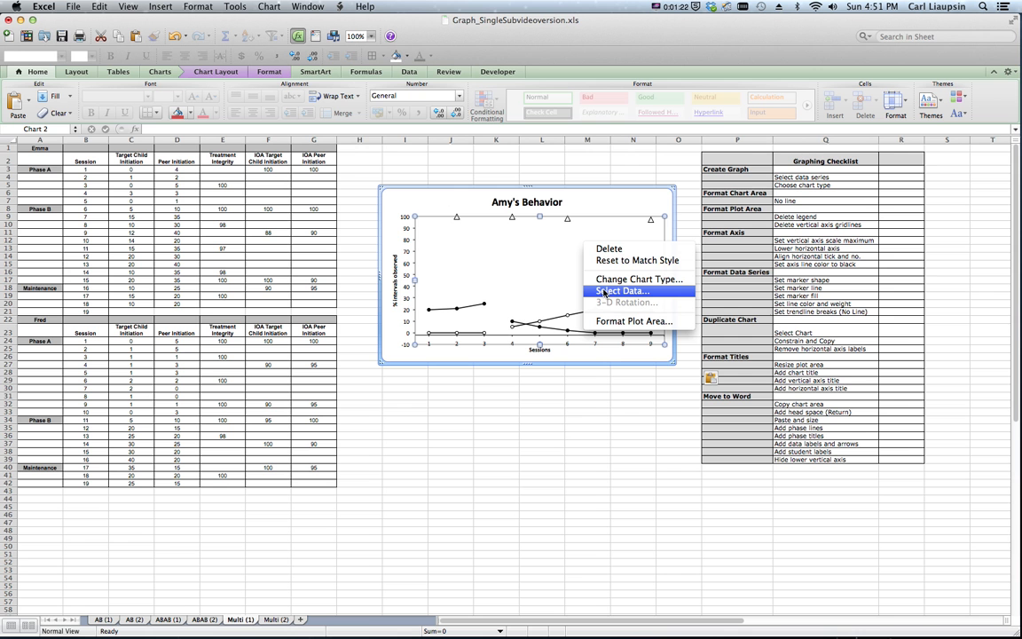
click(603, 293)
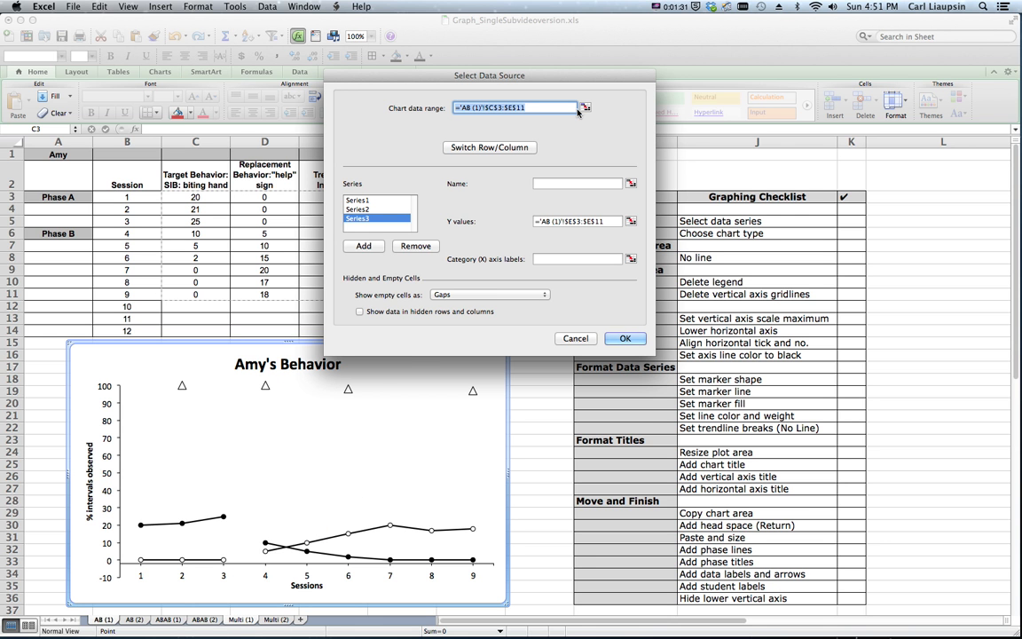
click(584, 107)
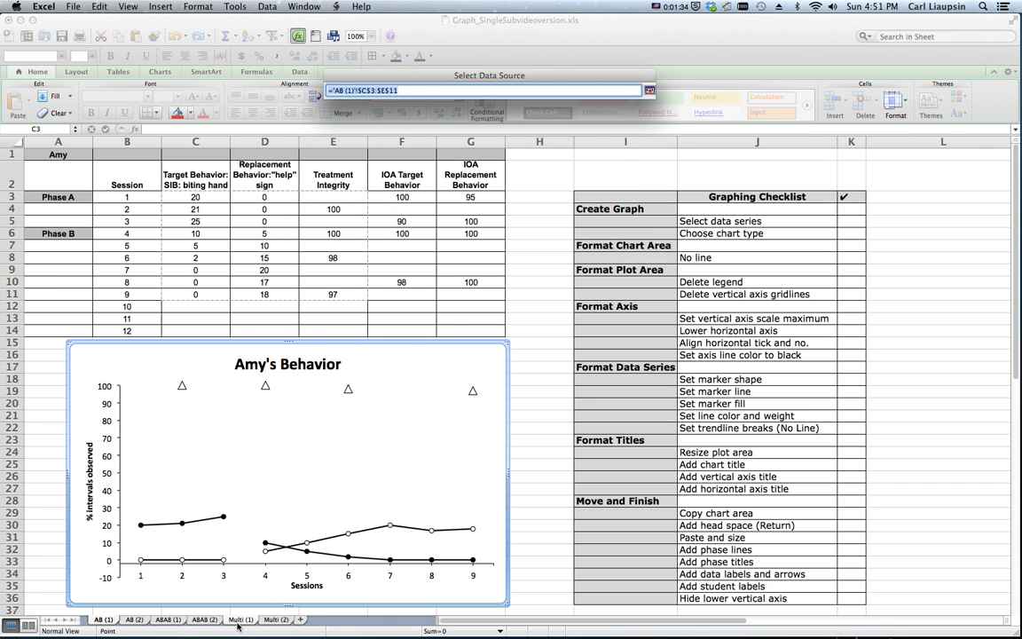
click(240, 618)
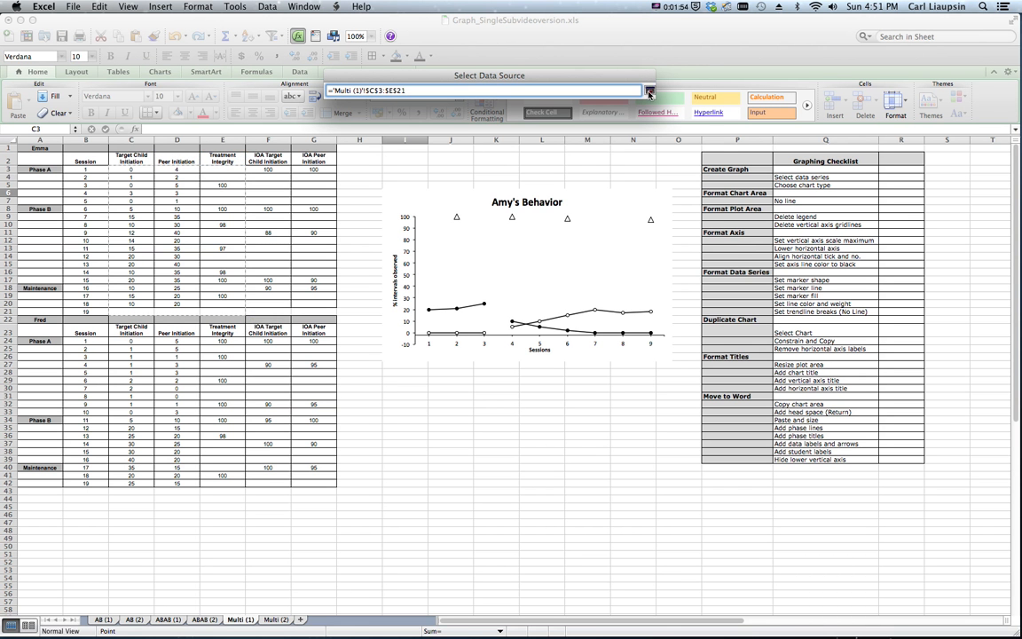
click(648, 90)
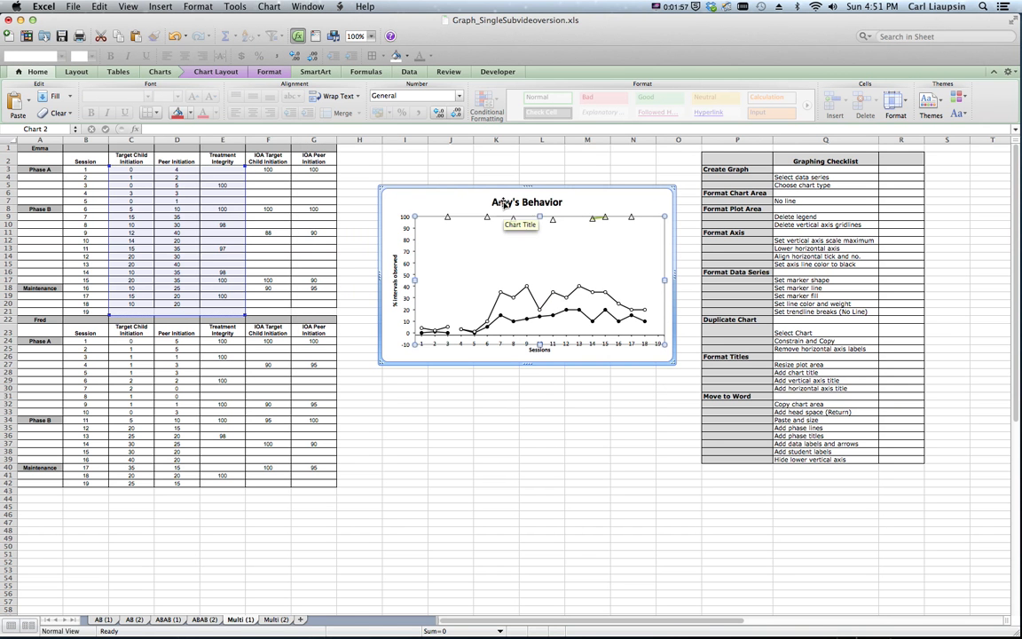
double_click(525, 202)
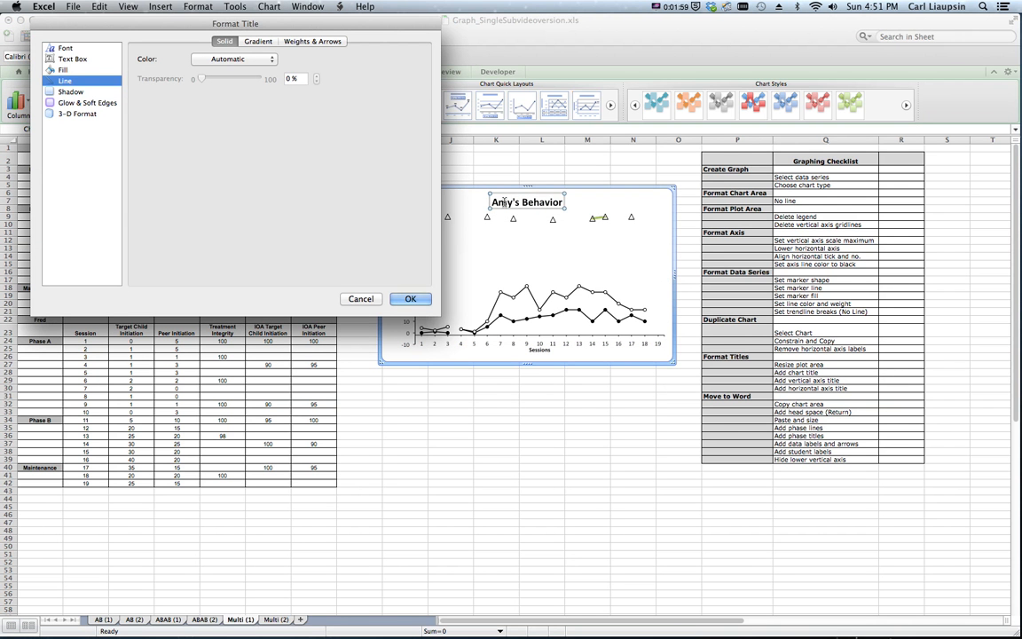
click(410, 298)
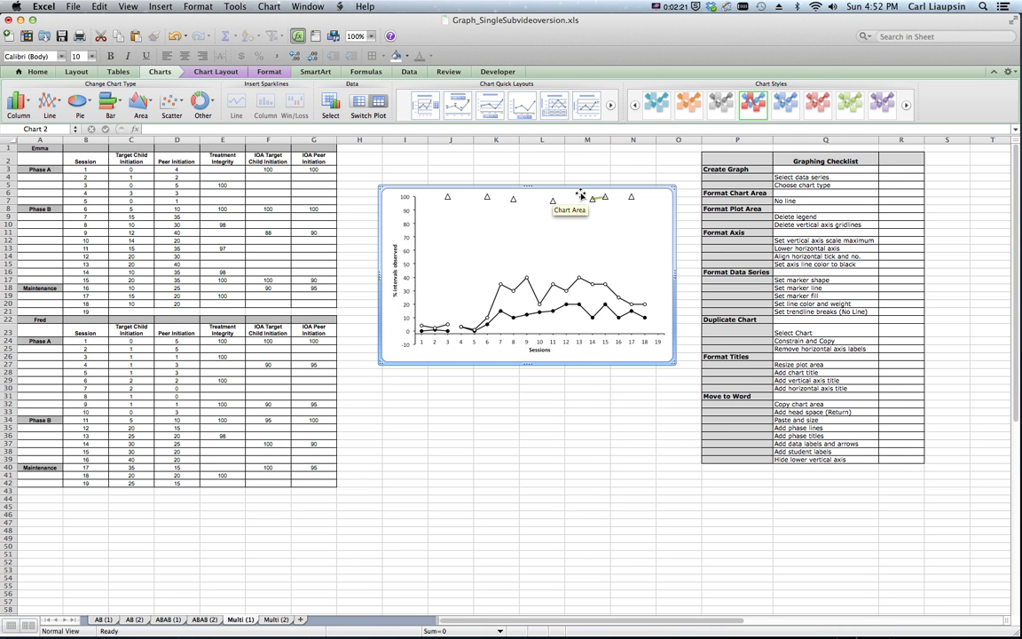
mouse_move(584, 196)
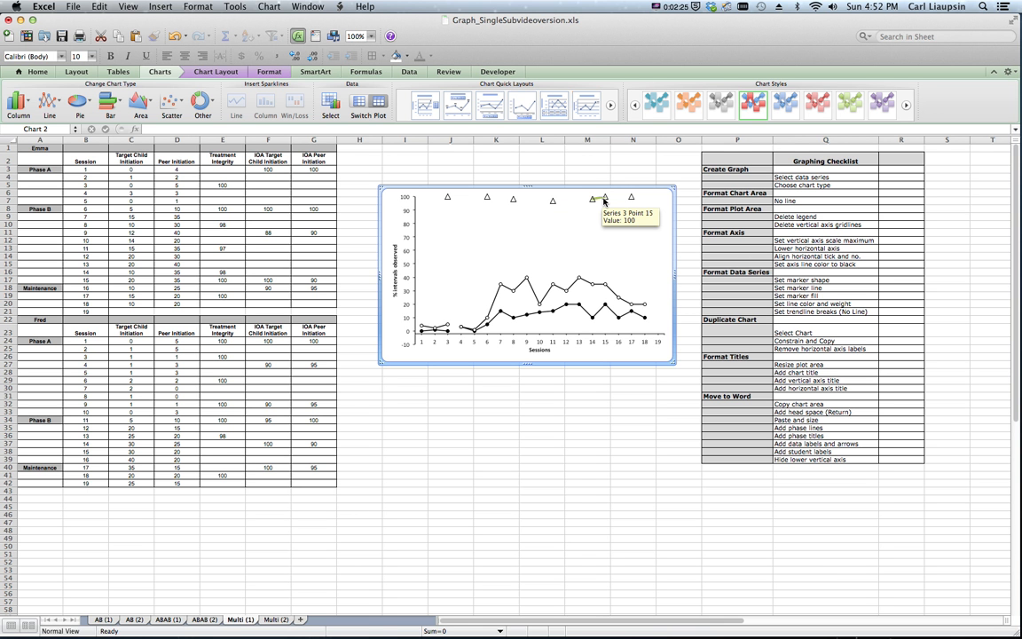
mouse_move(491, 365)
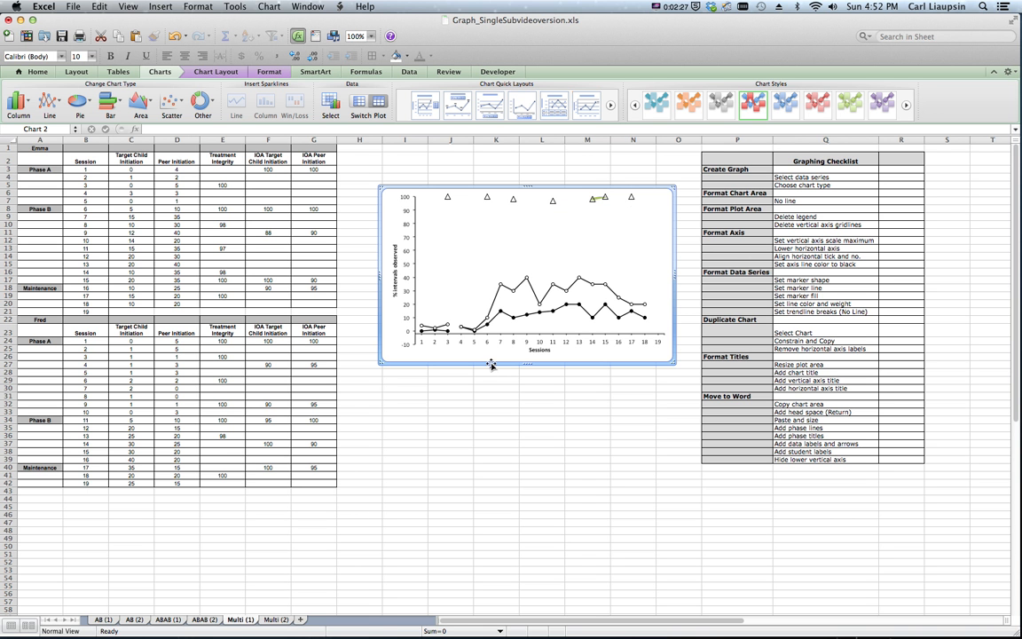
mouse_move(492, 364)
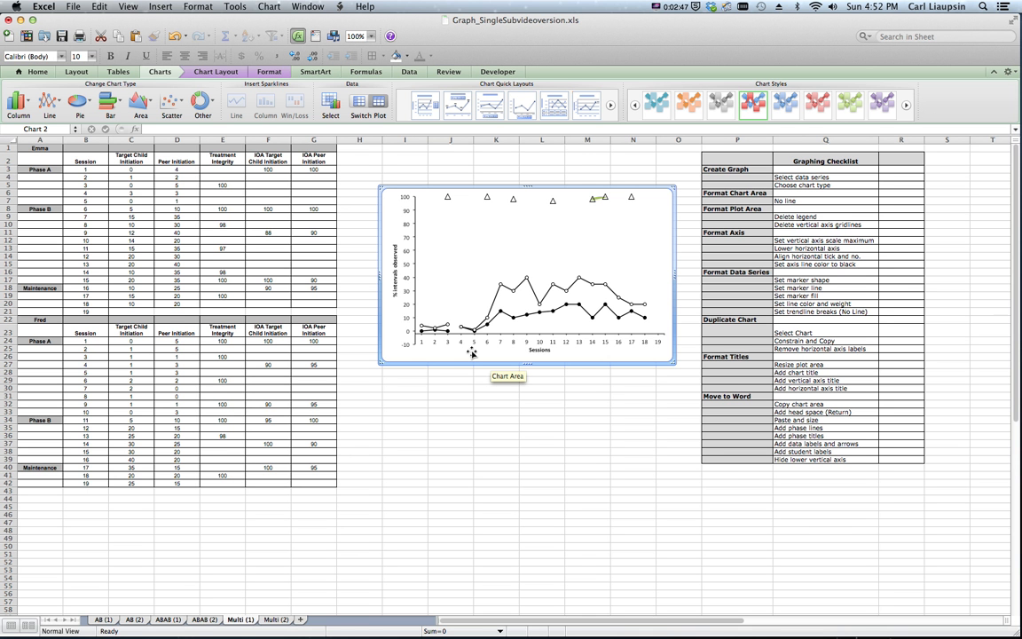
right_click(472, 353)
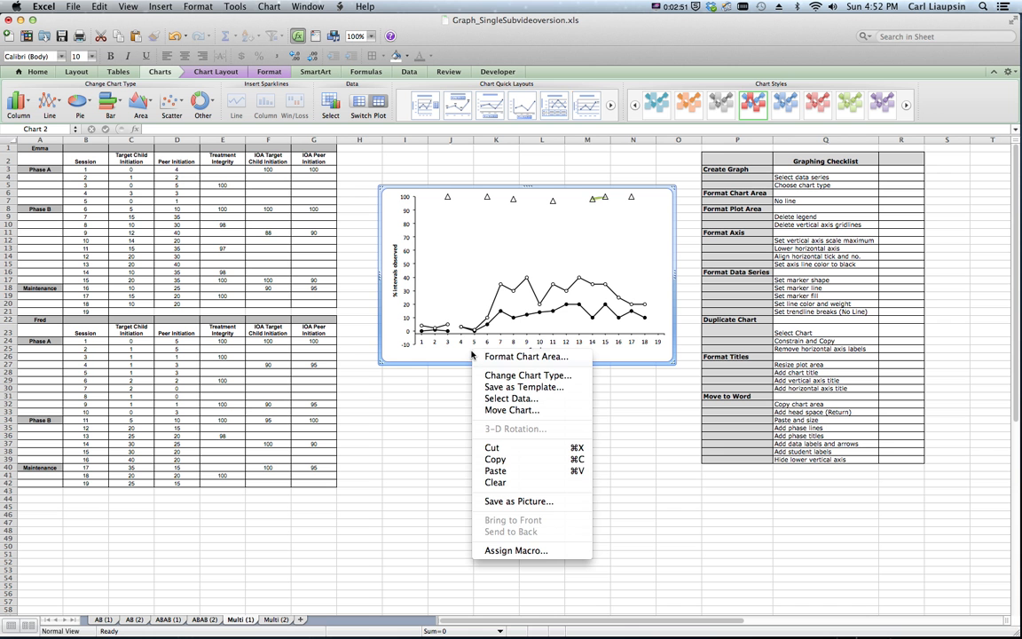
click(446, 439)
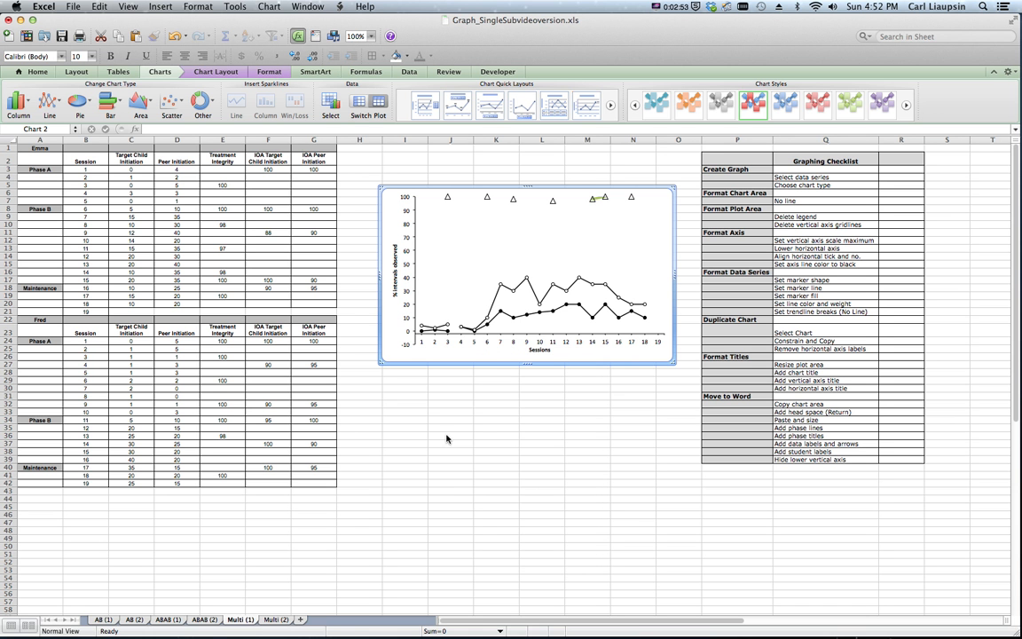
right_click(450, 434)
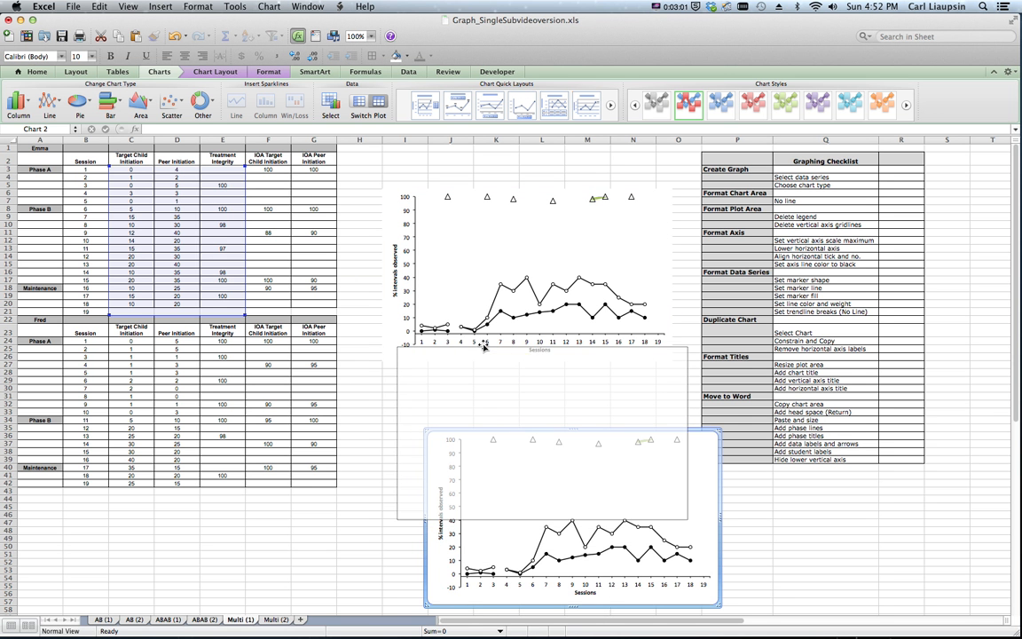
drag(572, 519, 541, 434)
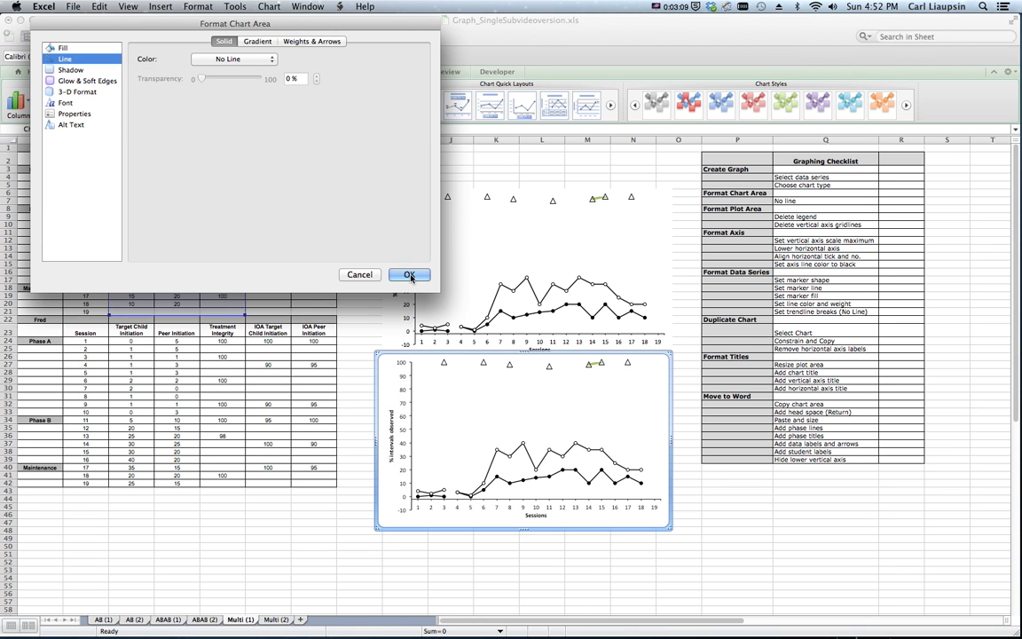
click(409, 274)
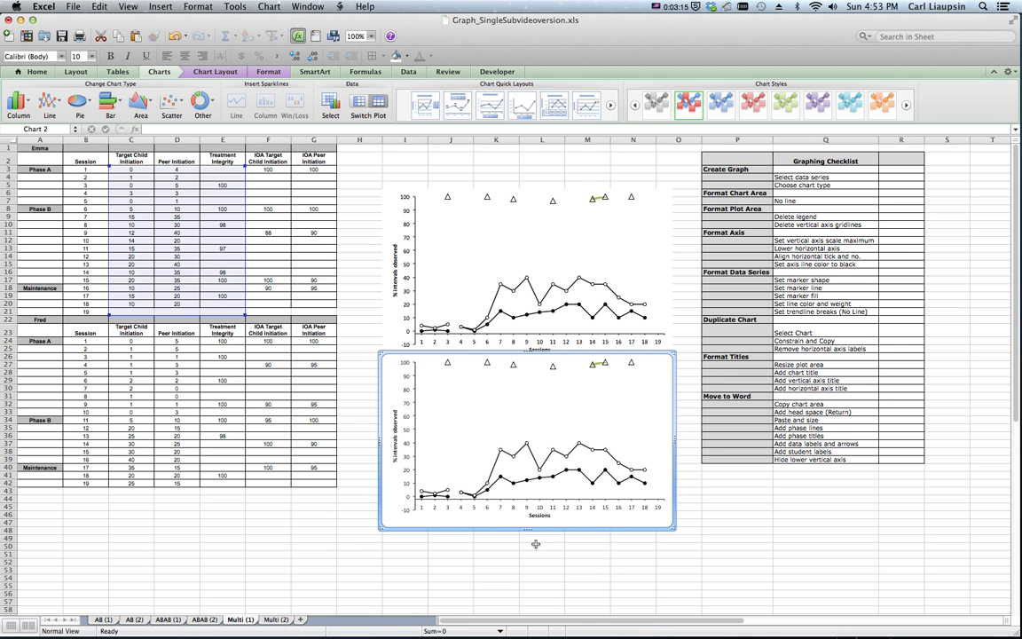
mouse_move(409, 227)
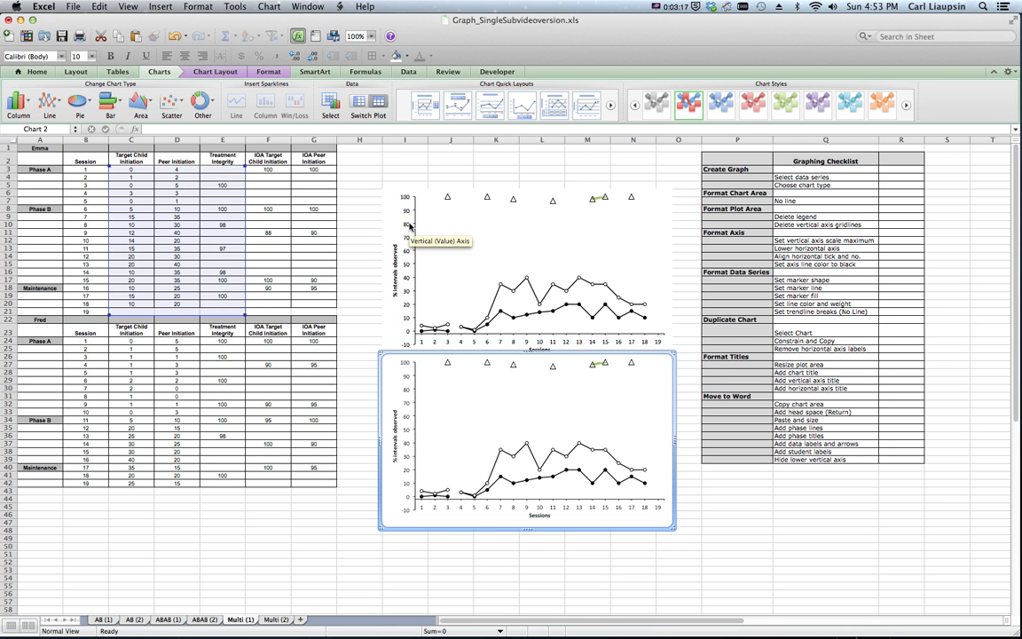
mouse_move(424, 465)
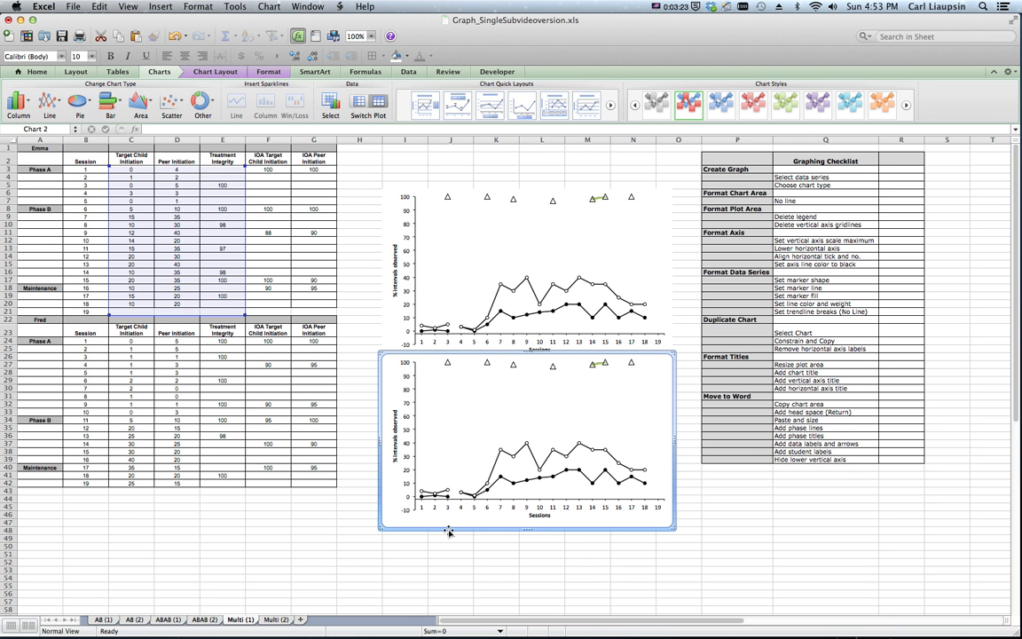
click(451, 435)
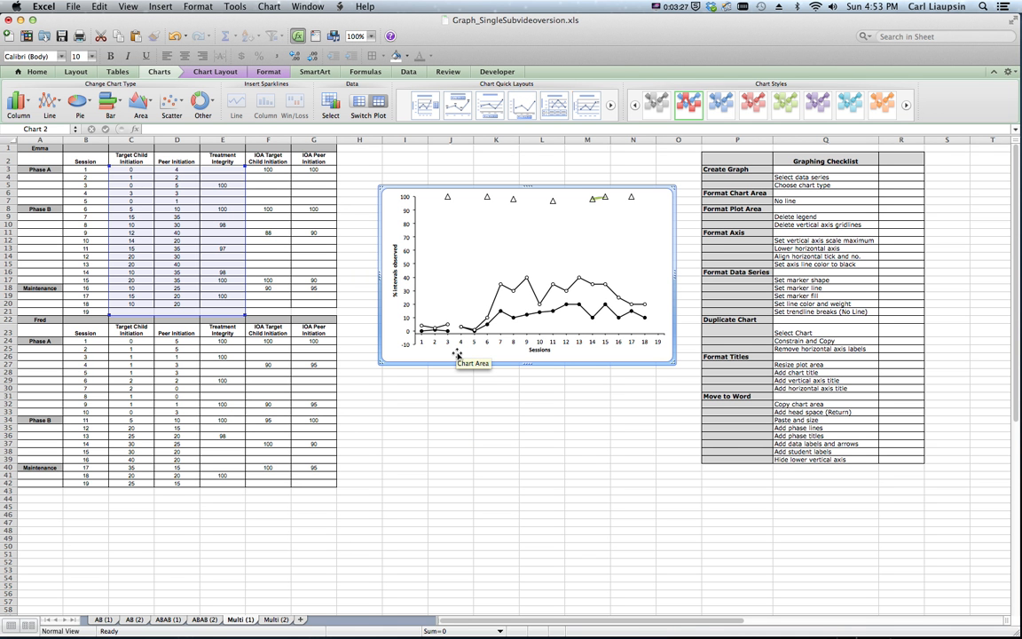
mouse_move(456, 353)
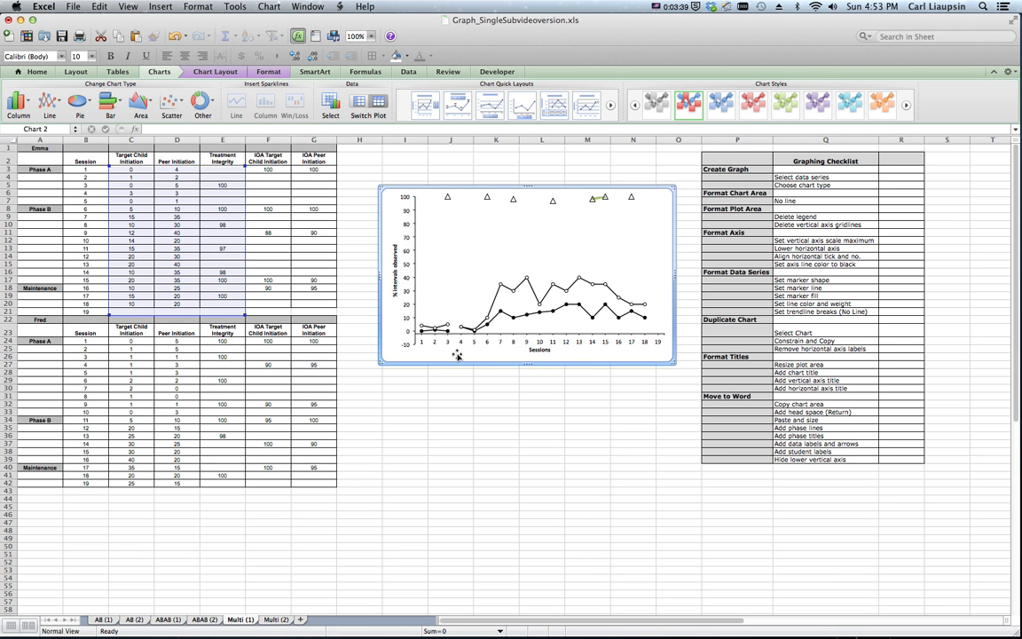
Drag a copy of Emma's chart directly below the original, then deselect.
drag(527, 275, 457, 355)
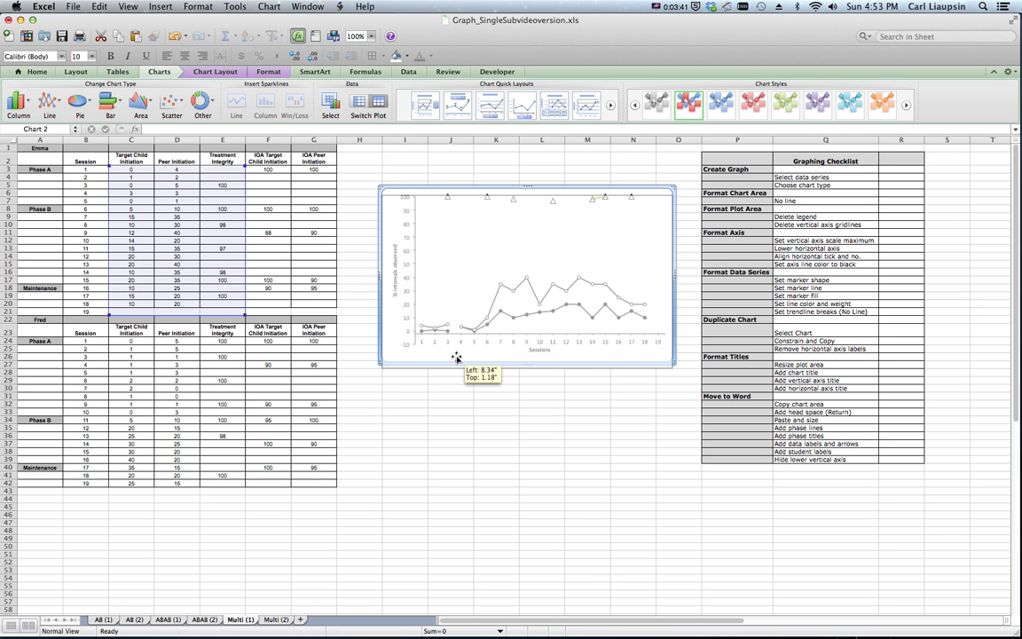
drag(456, 357, 448, 456)
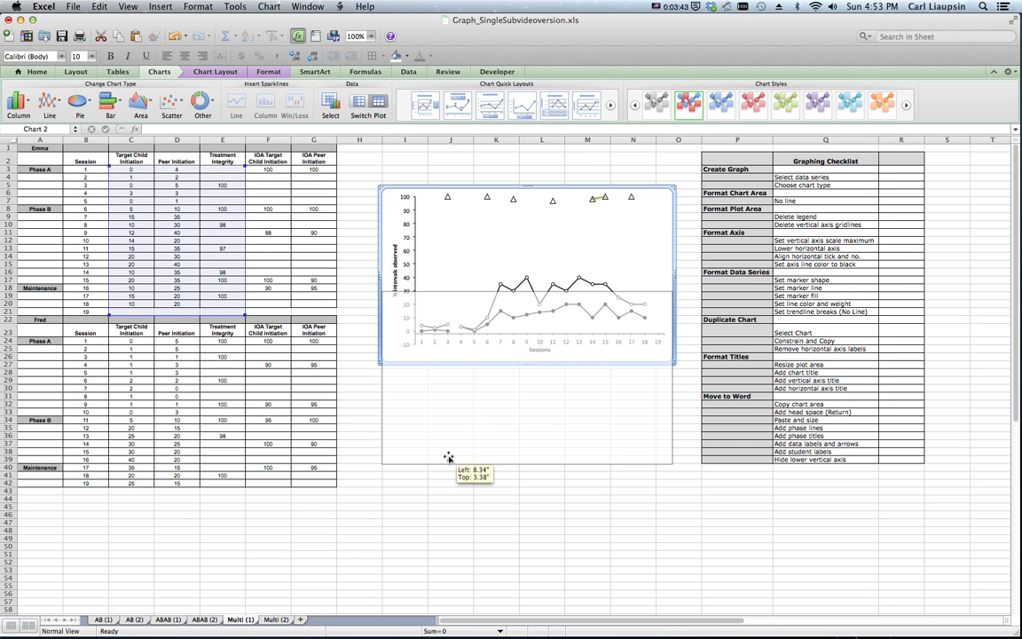
drag(448, 456, 444, 517)
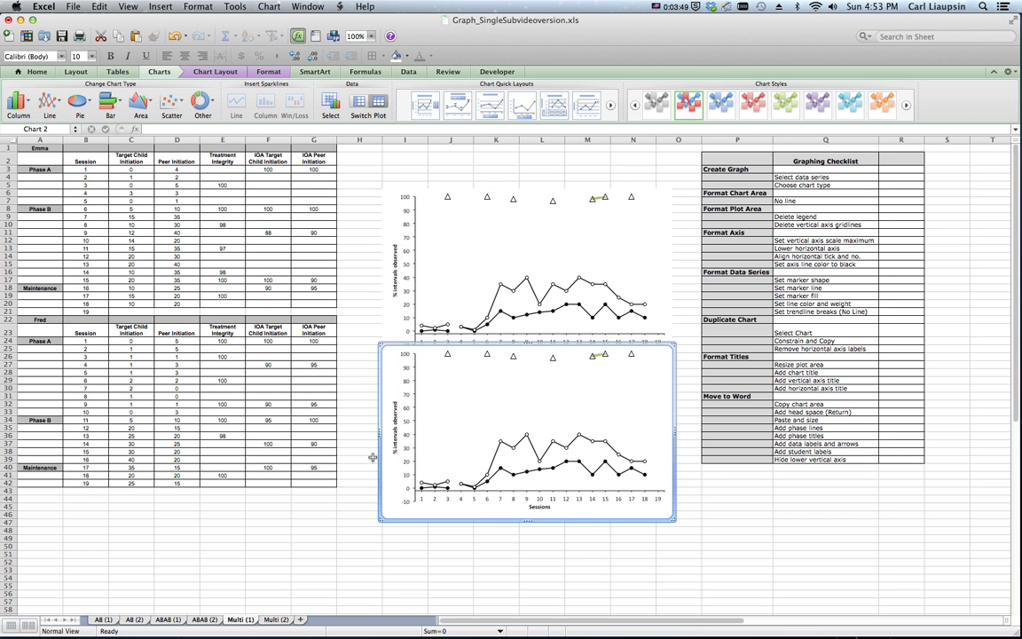
click(360, 460)
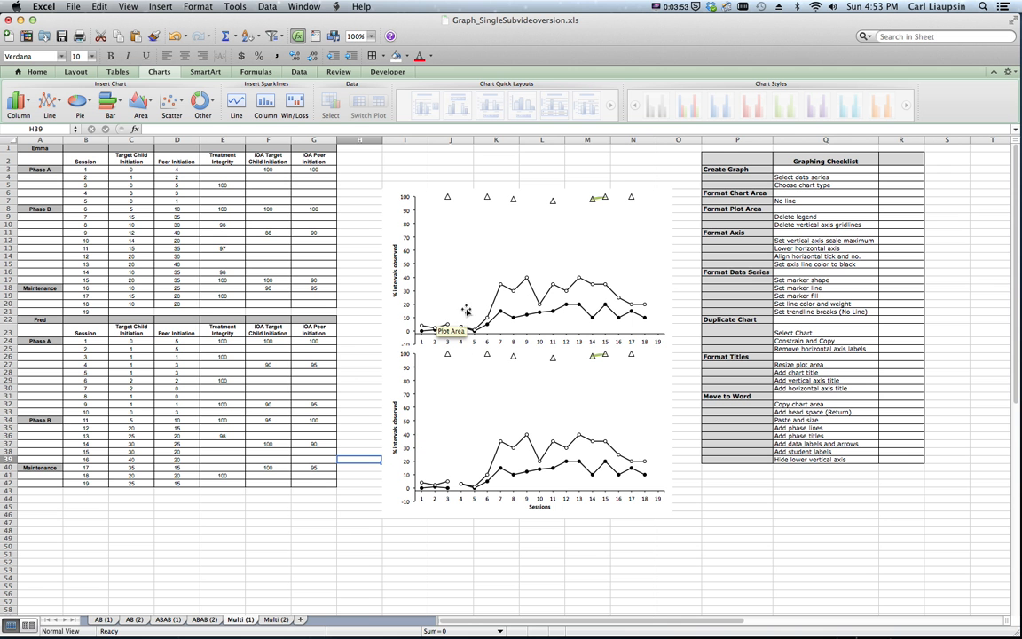
mouse_move(592, 202)
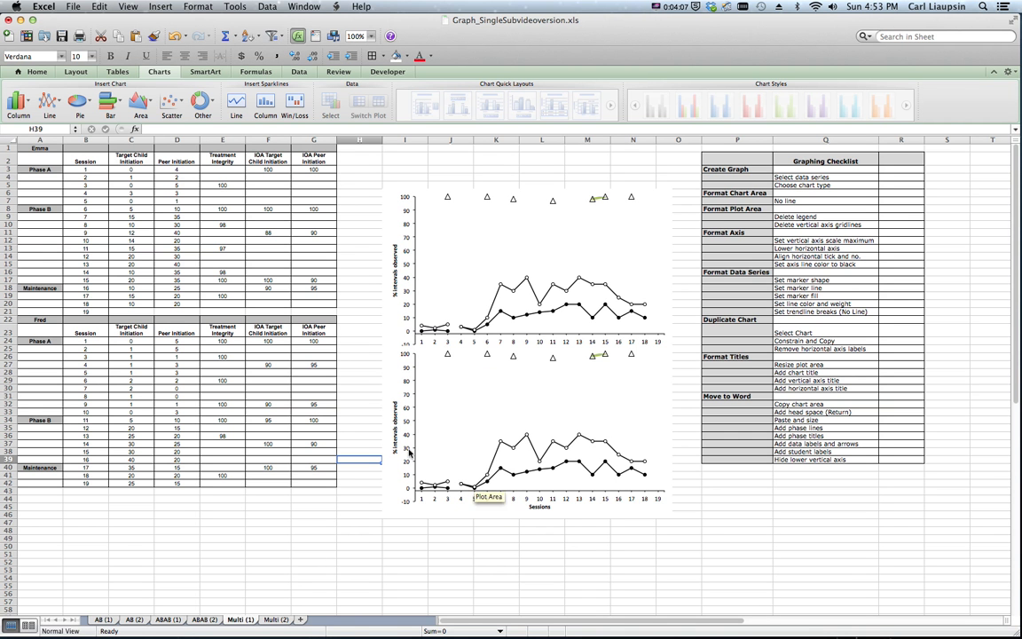
mouse_move(49, 325)
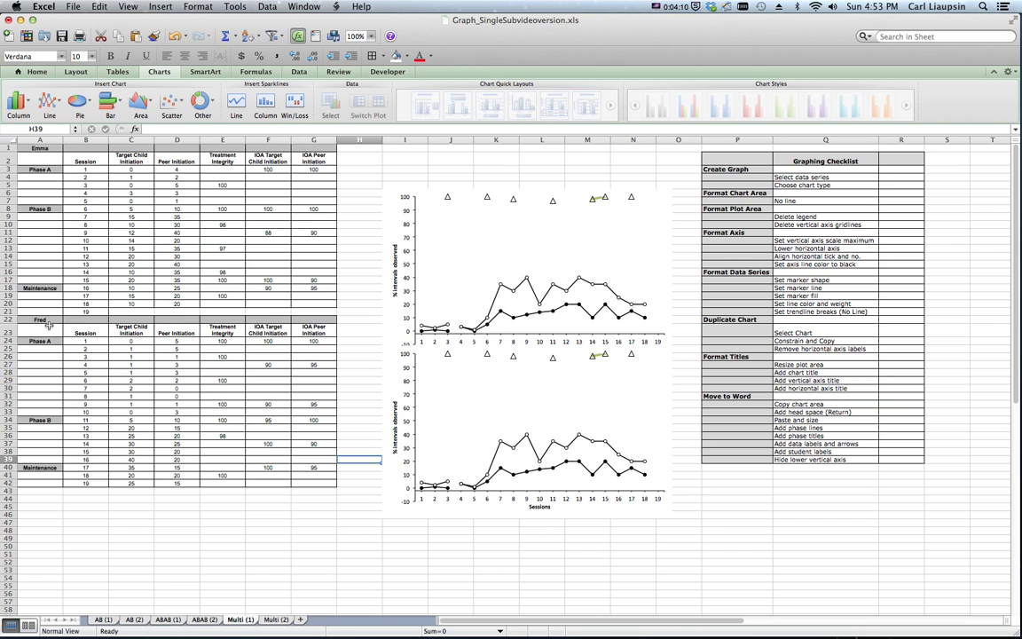
mouse_move(434, 307)
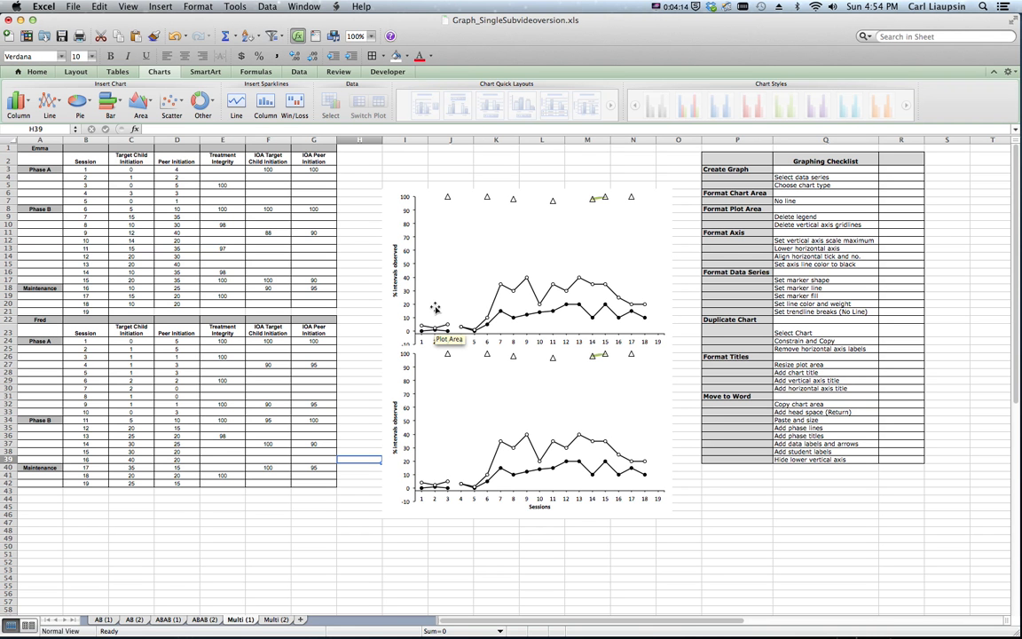
mouse_move(677, 389)
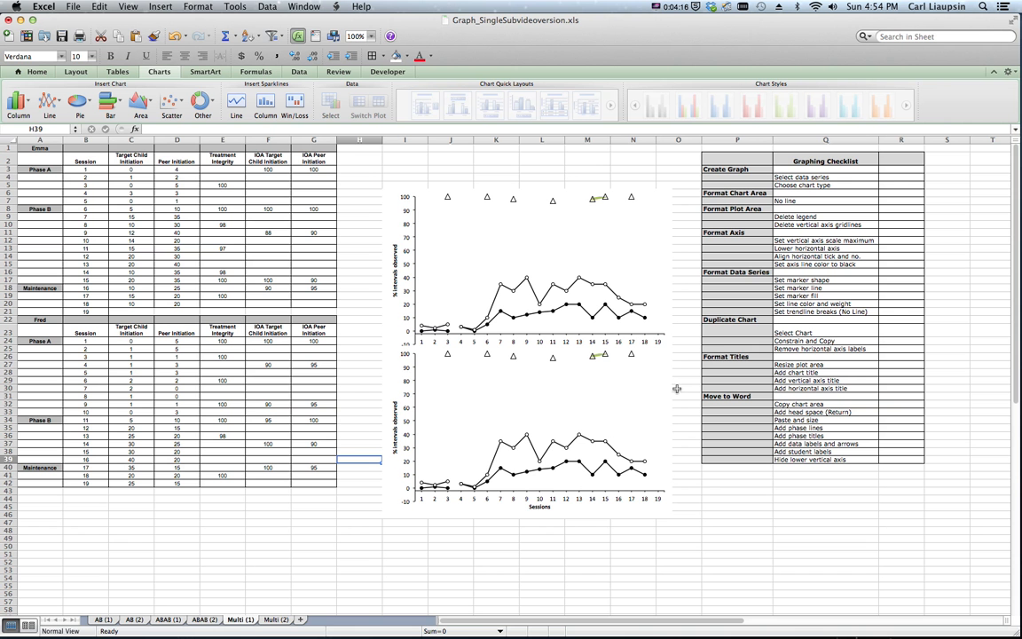